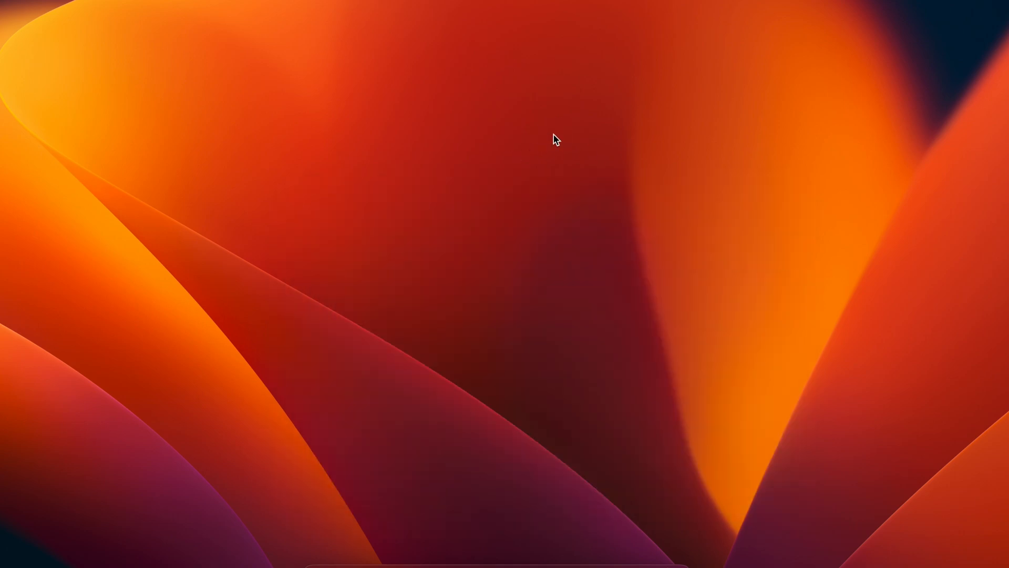
Step: Bring up Spotlight and search 're' so Reminders.app appears as the top hit
key(cmd+space)
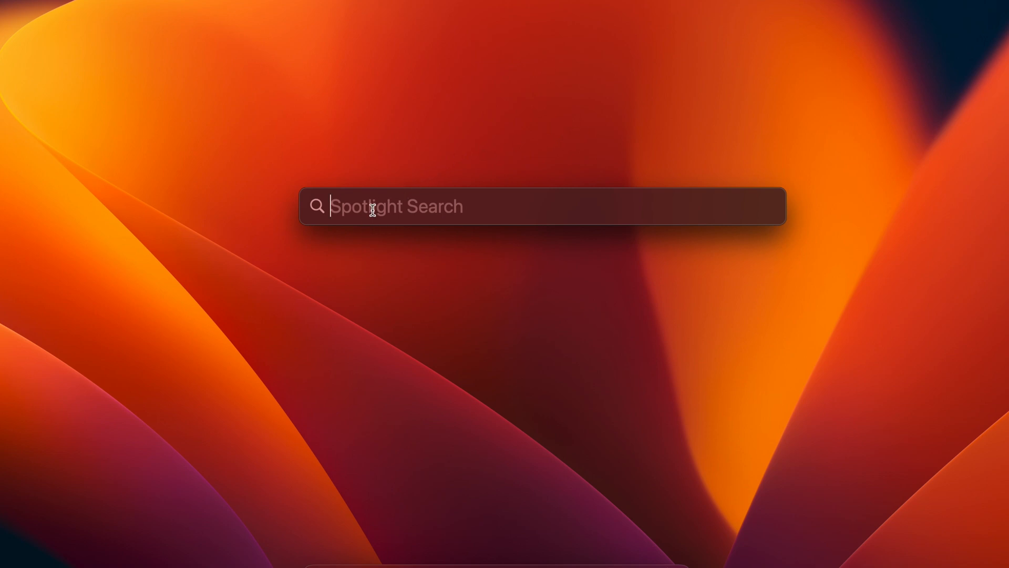
text(remind)
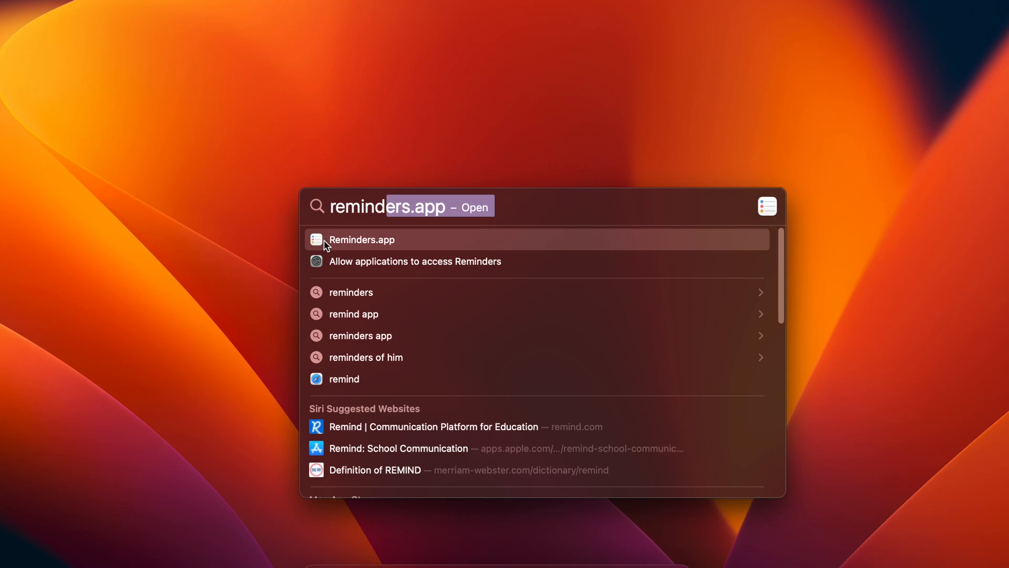
Step: Launch Reminders from the results and add a new reminder titled 'Alarm'
click(361, 239)
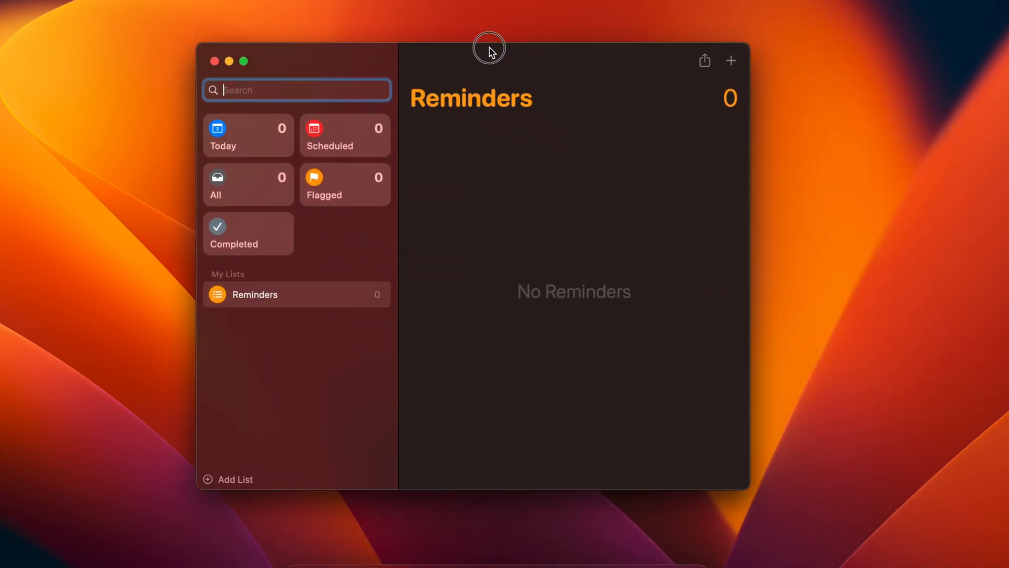
drag(489, 48, 489, 69)
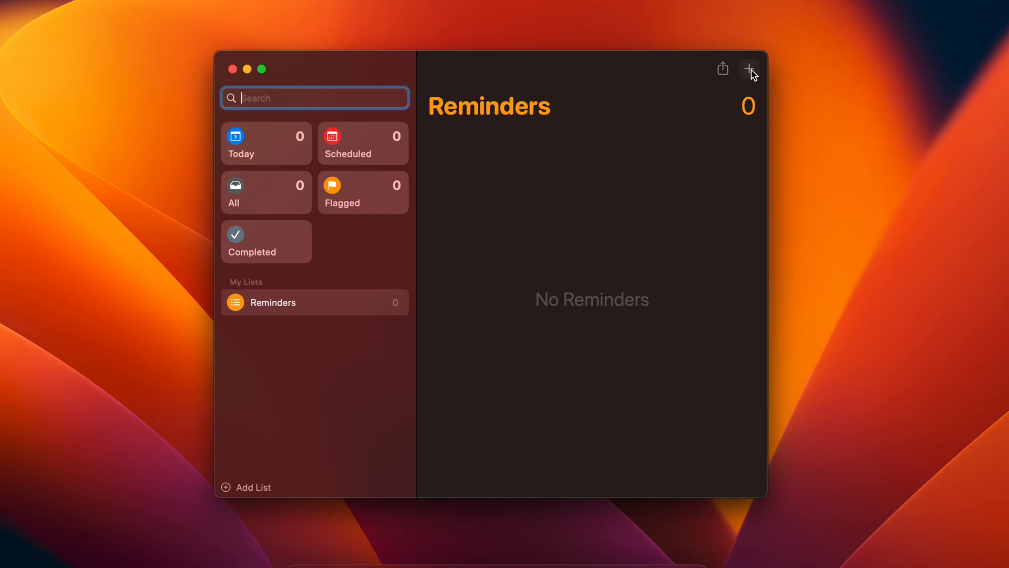
click(749, 70)
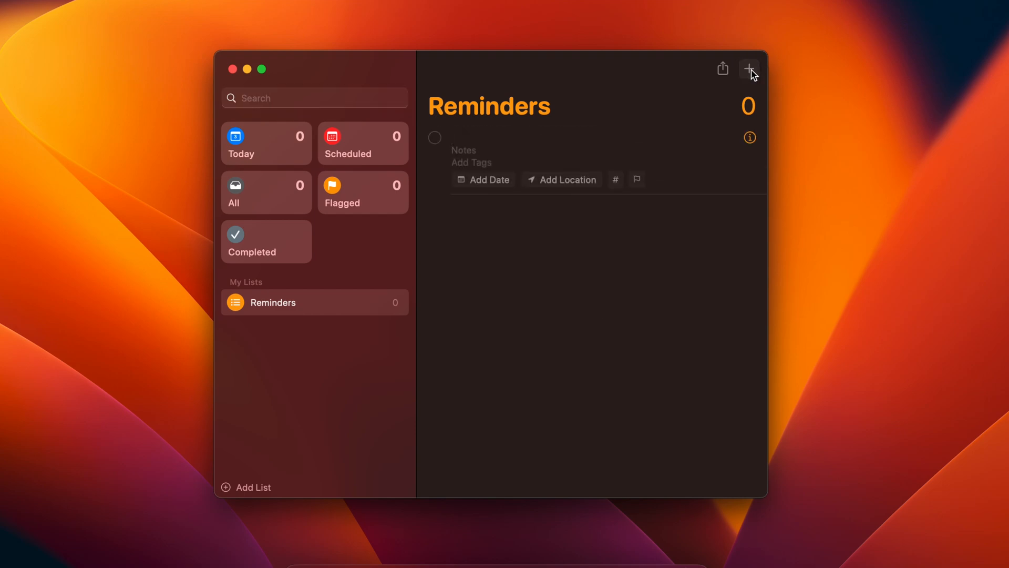
text(Alar)
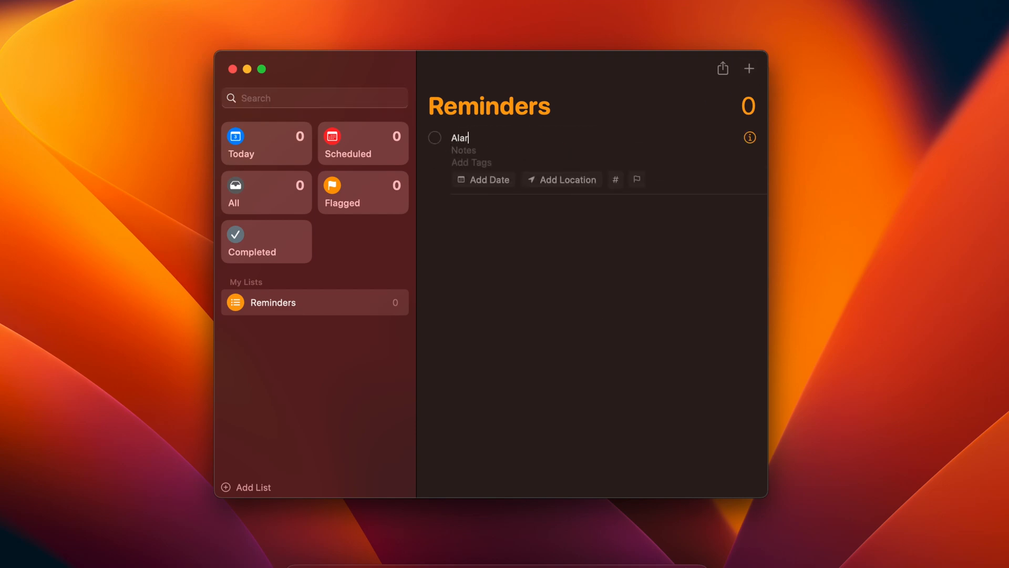
text(m)
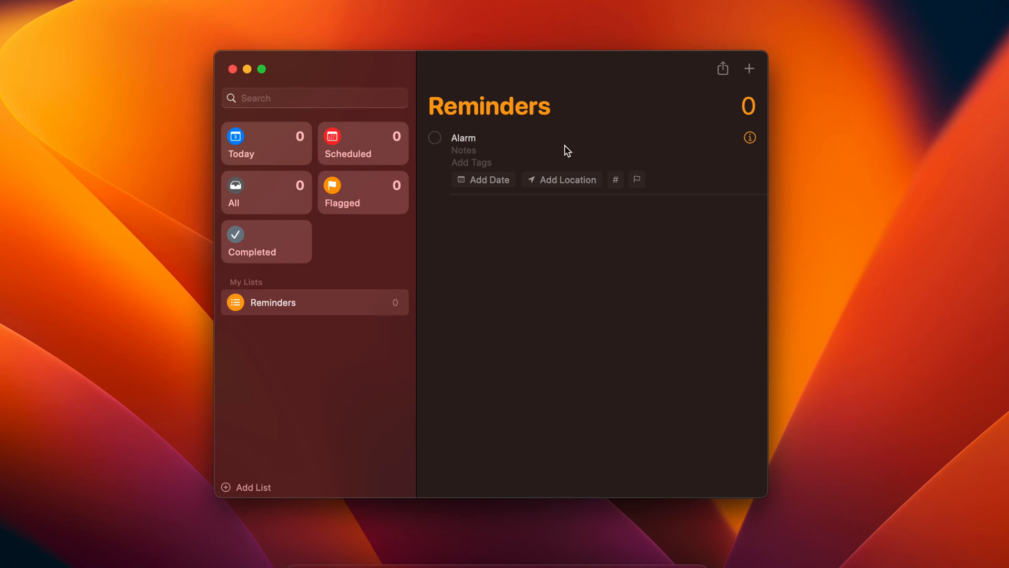
mouse_move(467, 154)
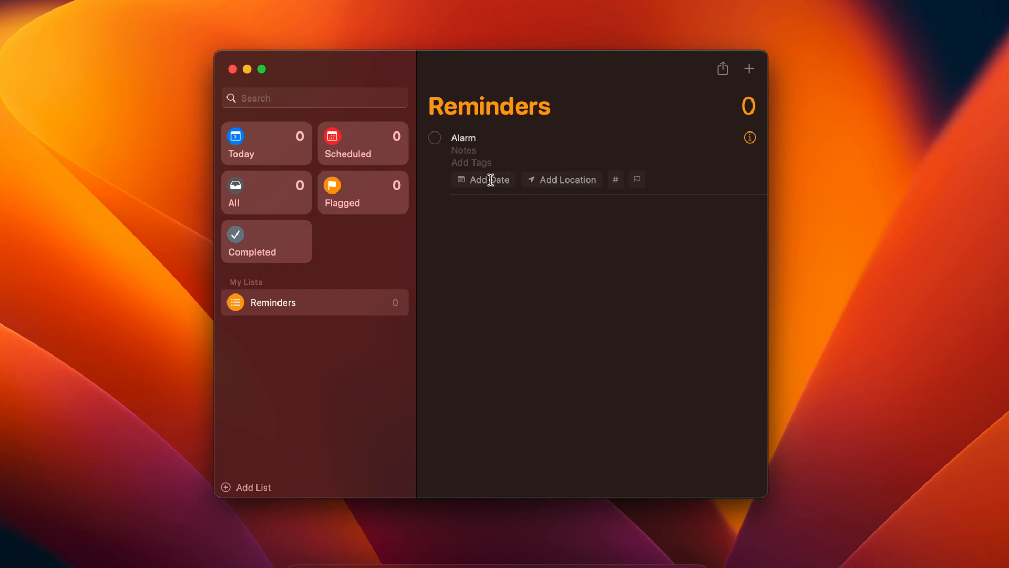
Step: Give the Alarm reminder a custom due date of June 5 (6/5/23)
click(488, 179)
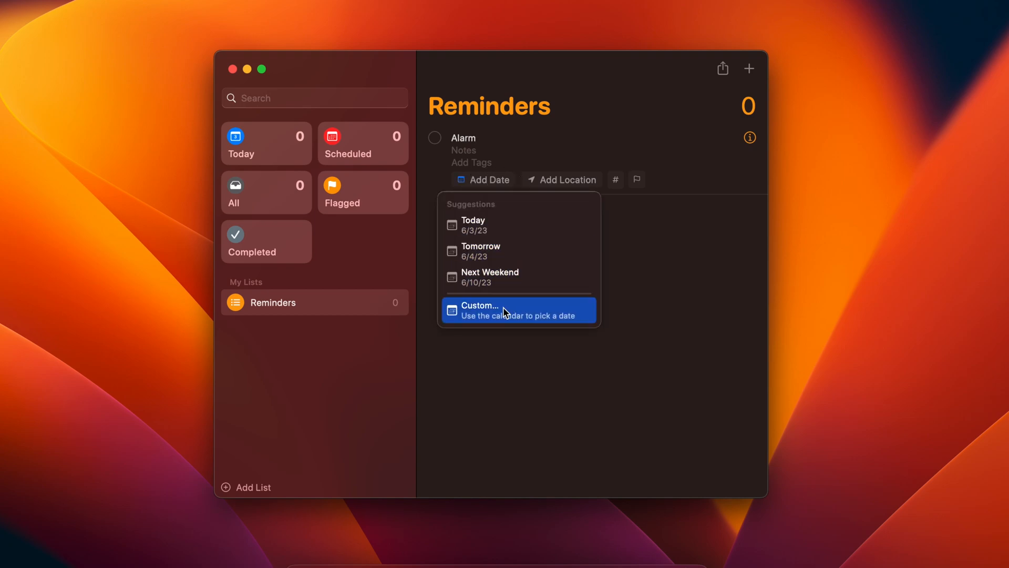
click(498, 310)
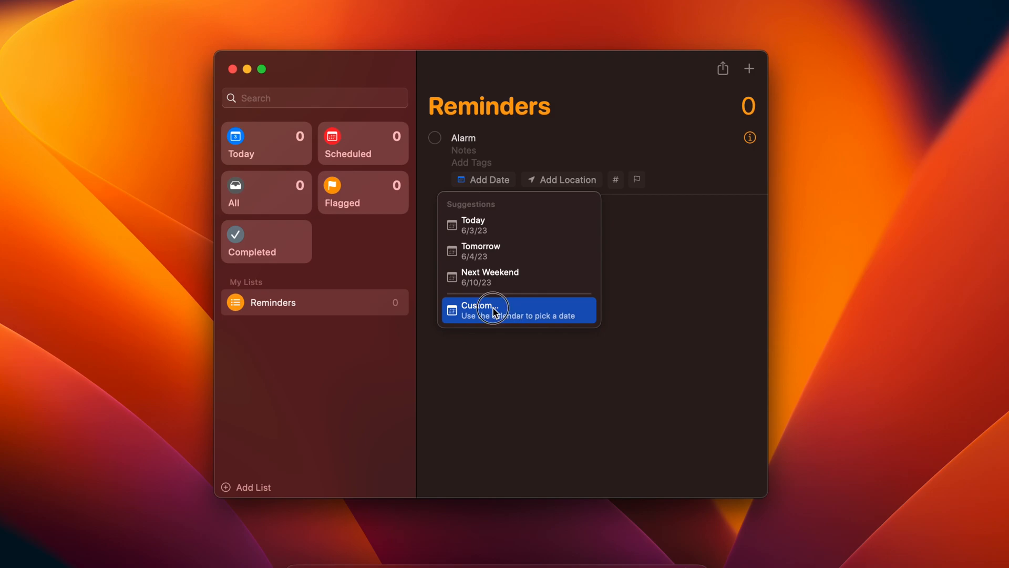
click(476, 309)
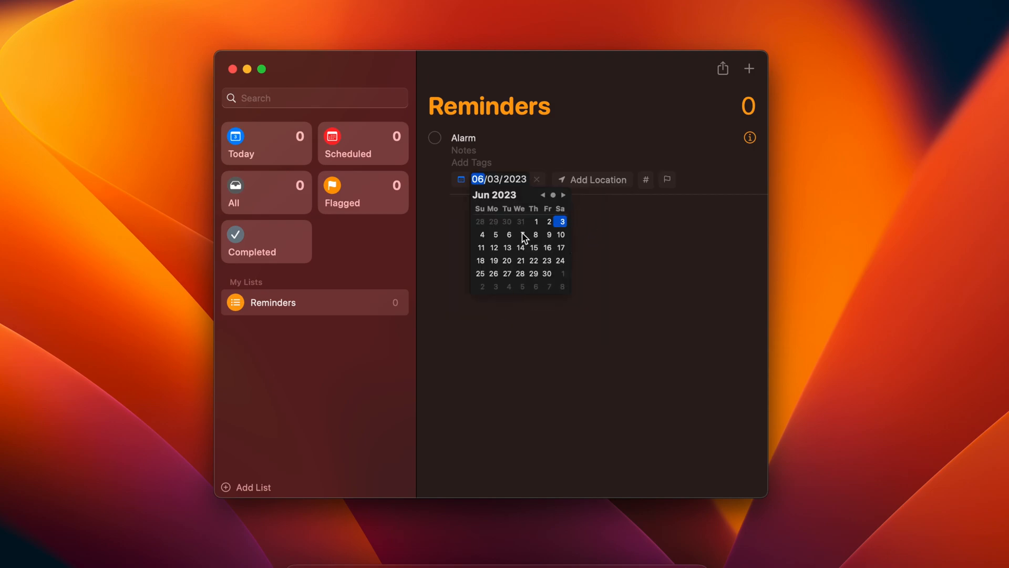
click(495, 234)
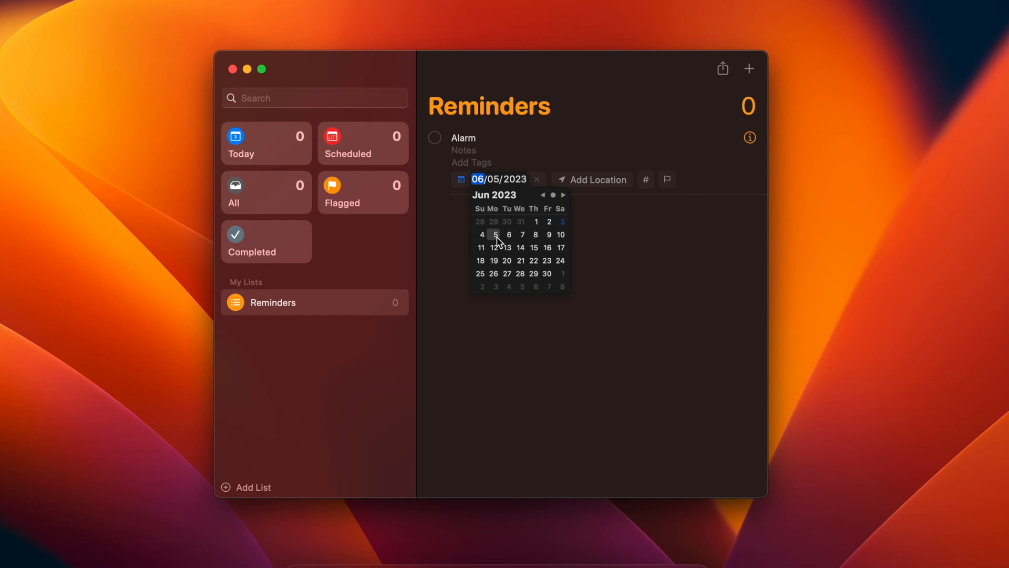
click(495, 234)
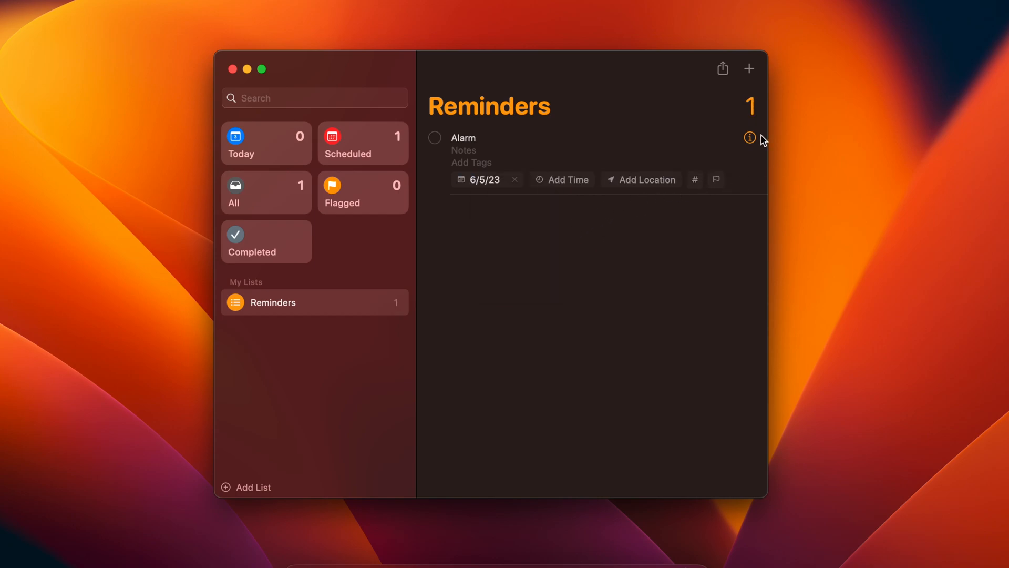
Step: In the Alarm details, enable On a Day and At a Time for 06/05/2023 at 8:00 AM
click(749, 137)
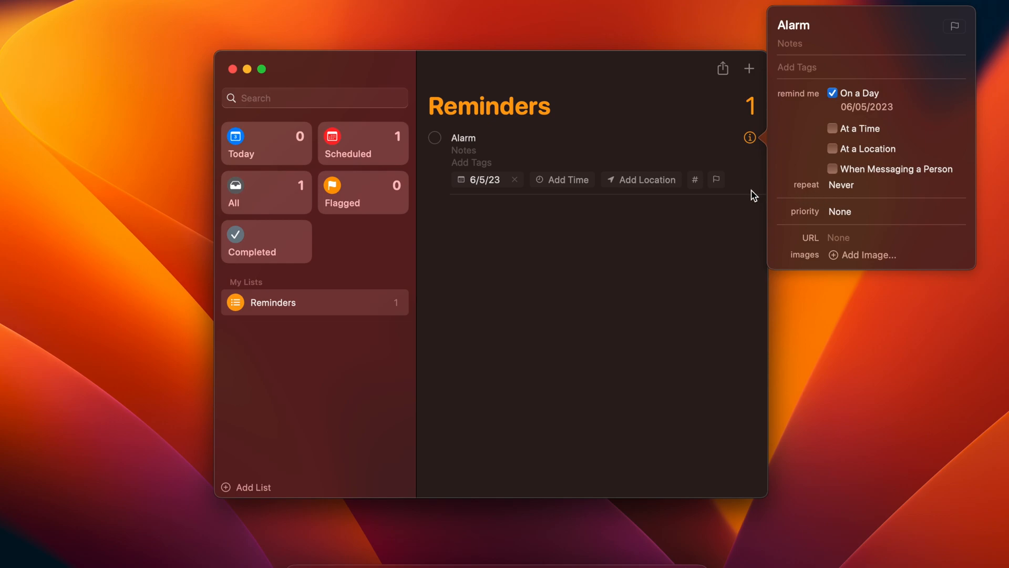
click(865, 107)
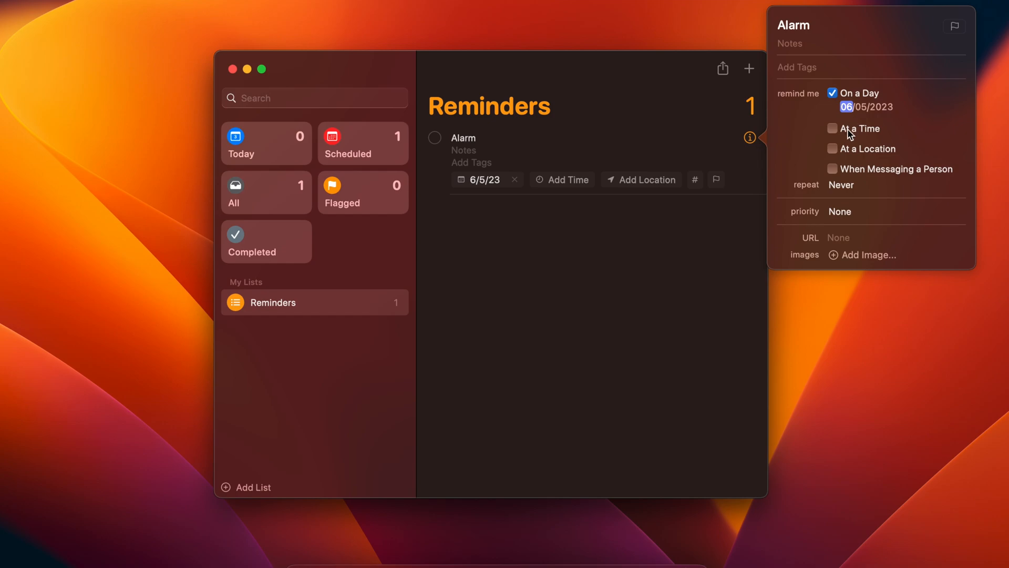
click(832, 128)
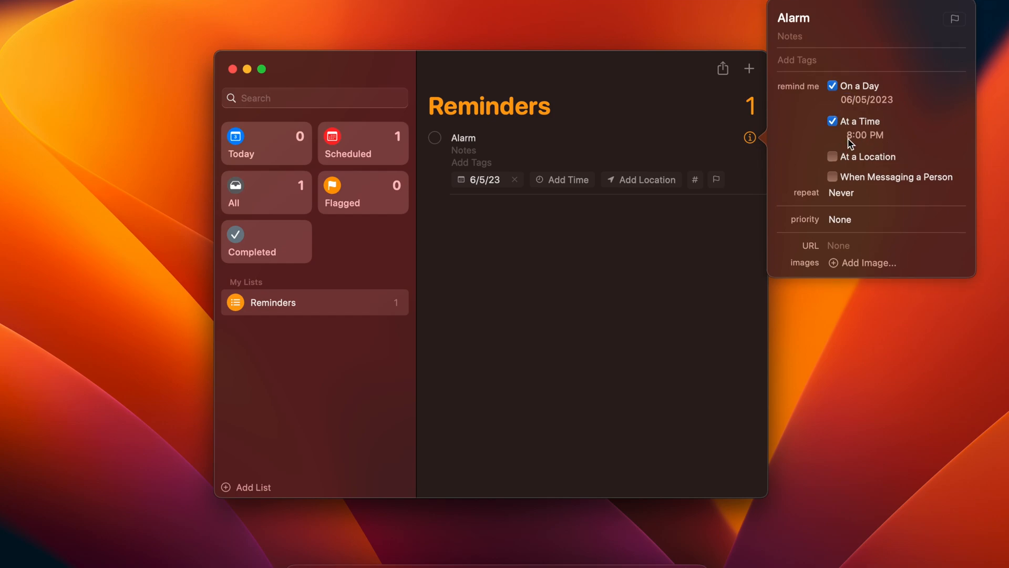
double_click(848, 136)
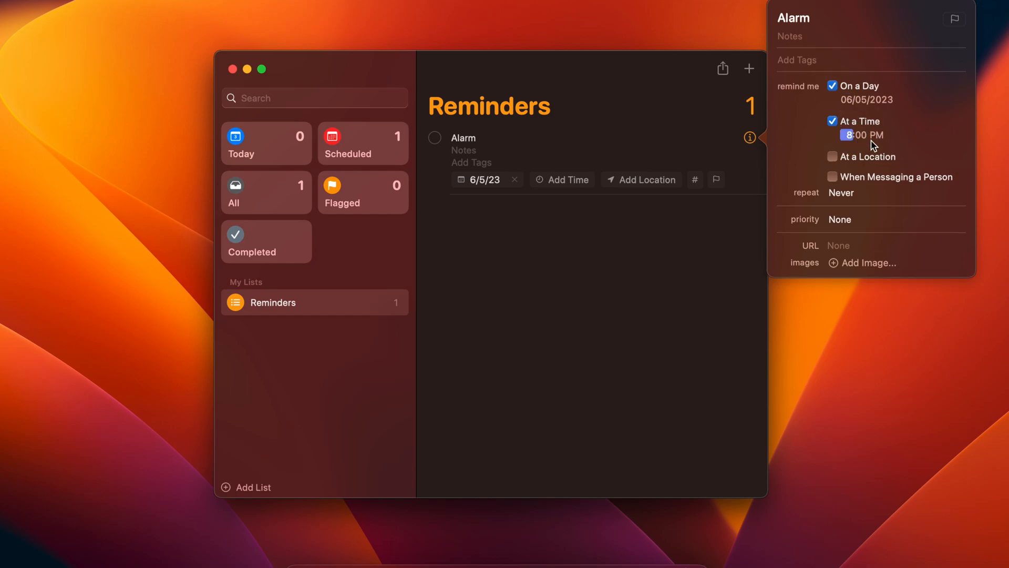
click(873, 136)
text(A)
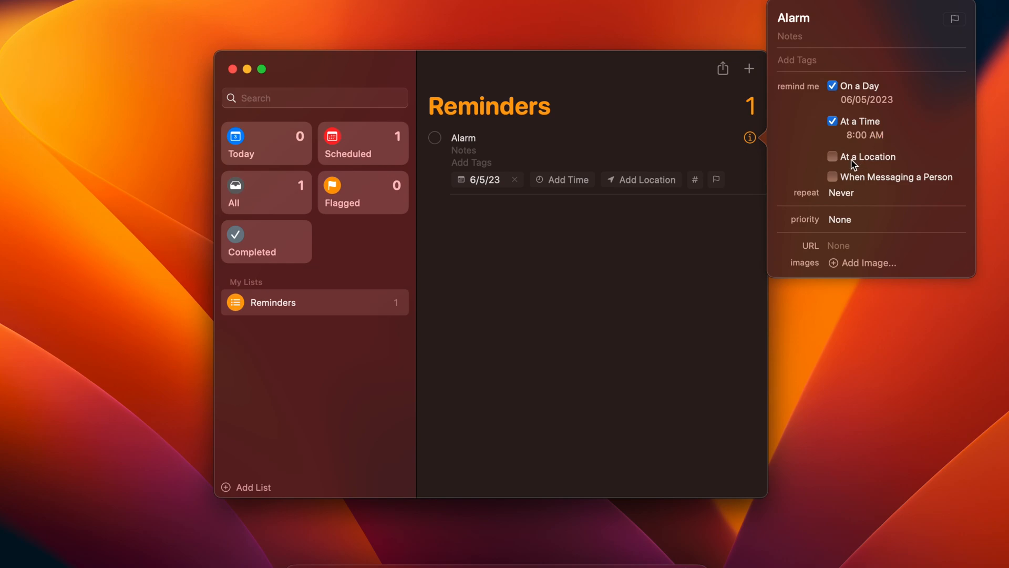
mouse_move(959, 187)
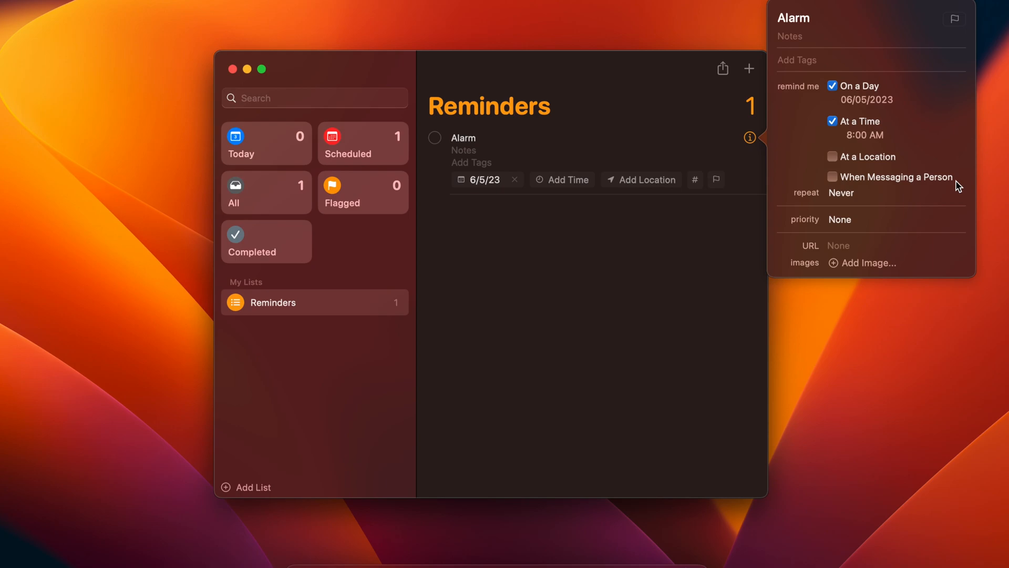
Step: Leave repeat at Never and set the Alarm reminder's priority to High
click(842, 192)
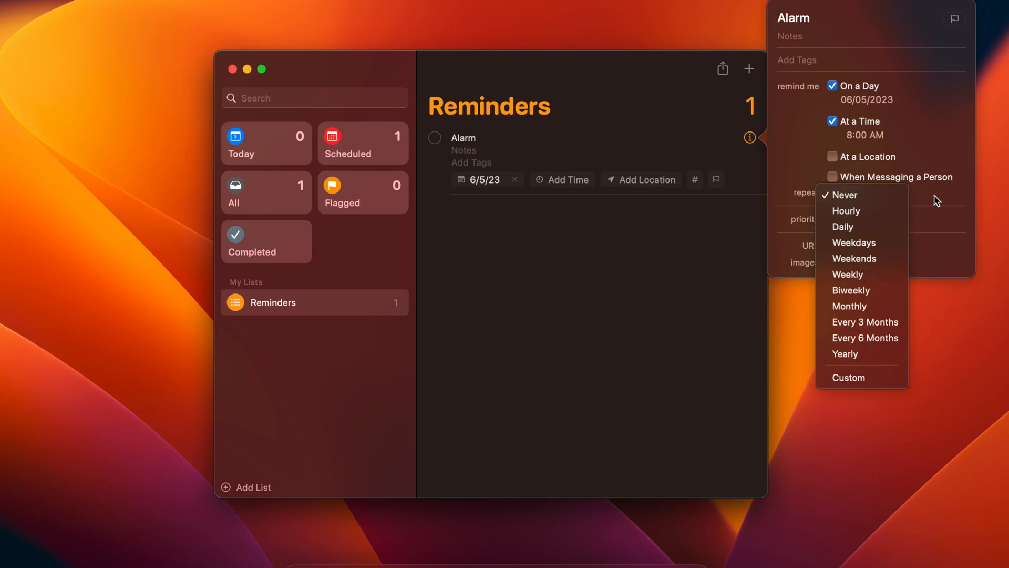
click(844, 194)
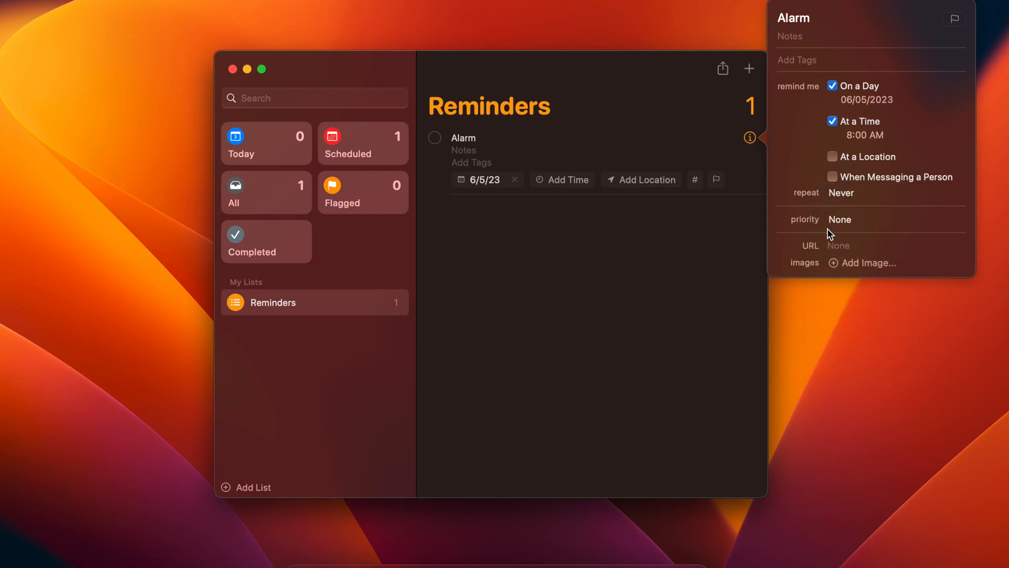
click(840, 219)
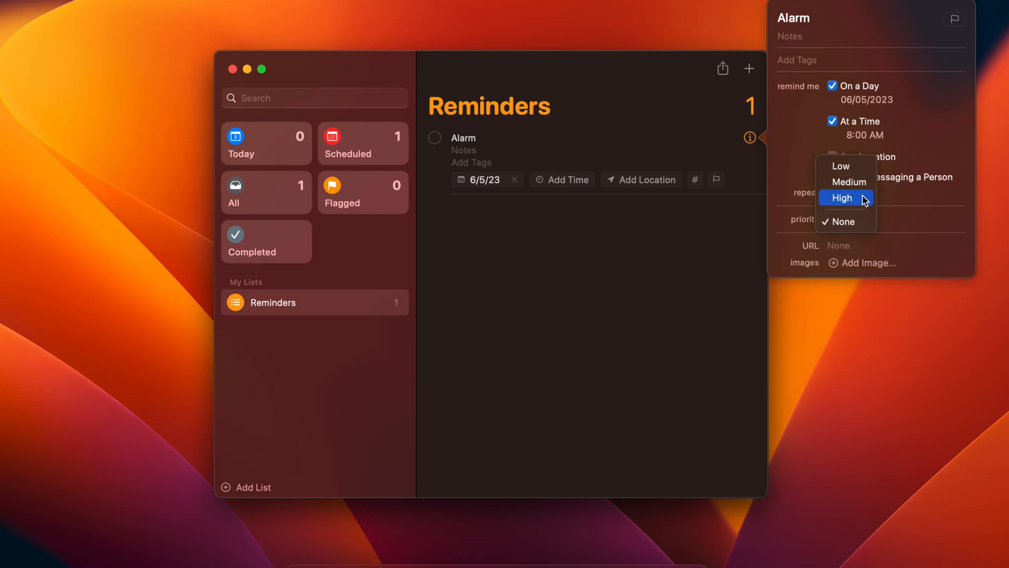
click(841, 198)
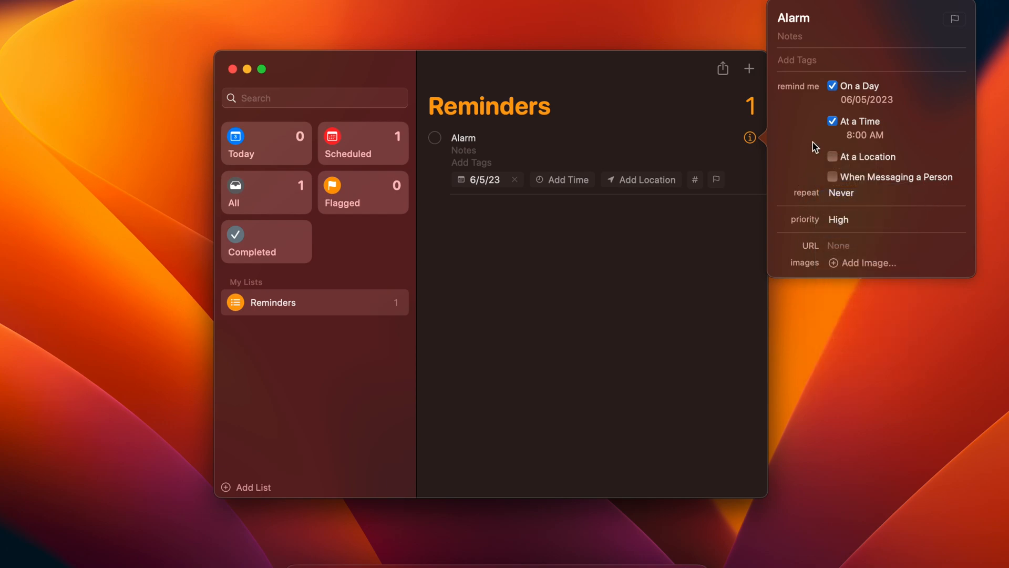
click(843, 220)
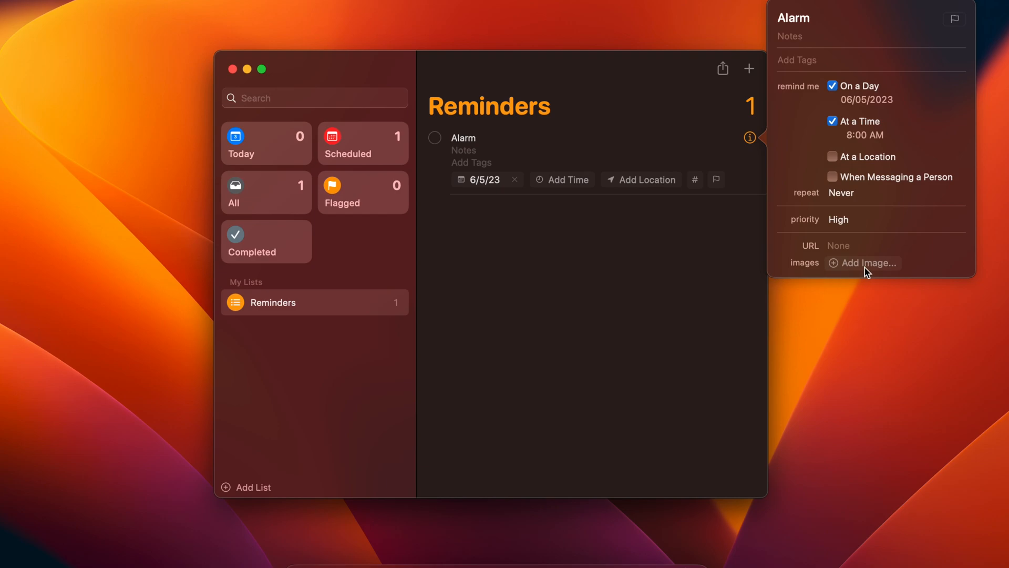
Step: Set the Alarm reminder to repeat Daily with end repeat Never
click(852, 192)
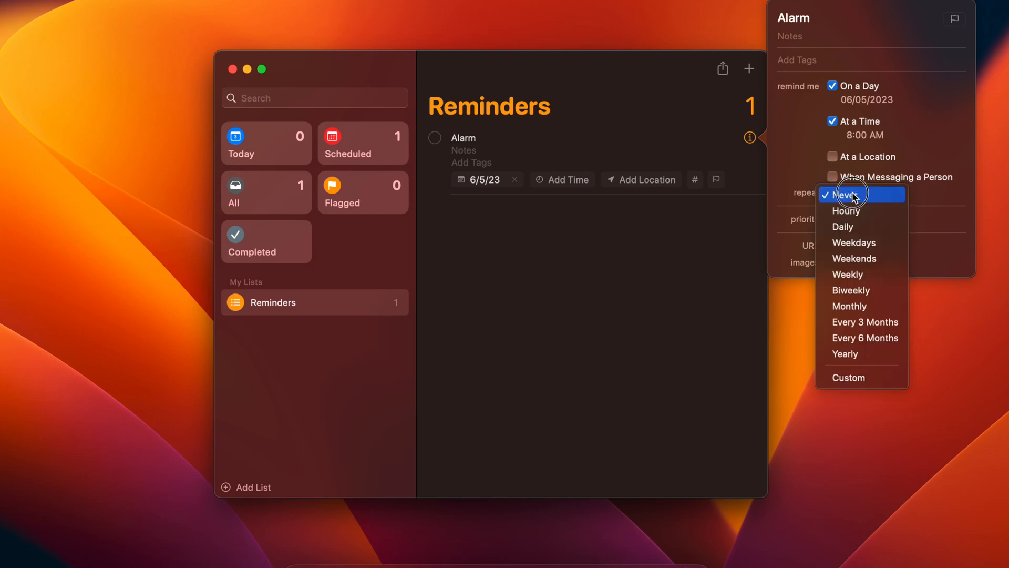
mouse_move(854, 210)
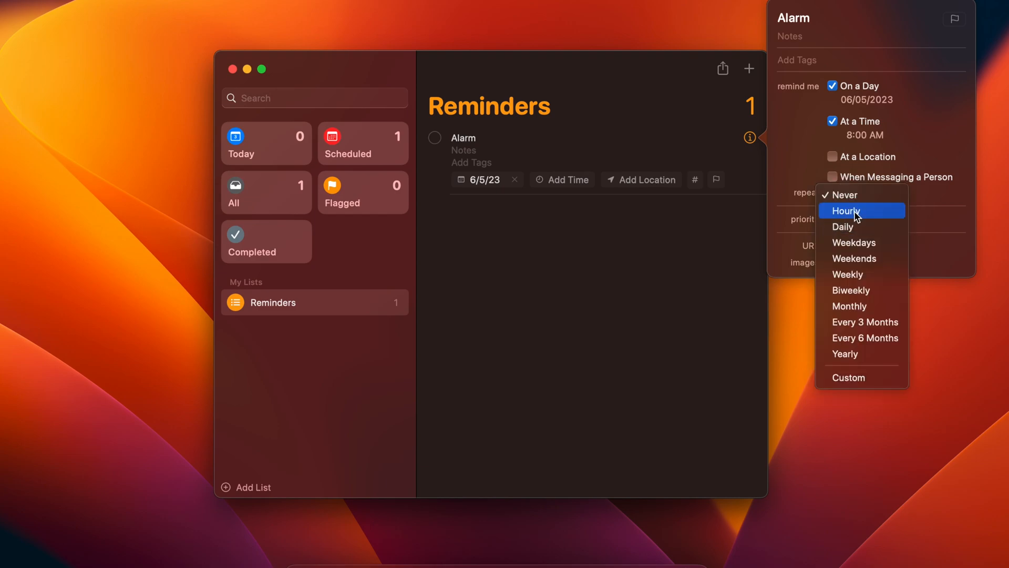
mouse_move(862, 194)
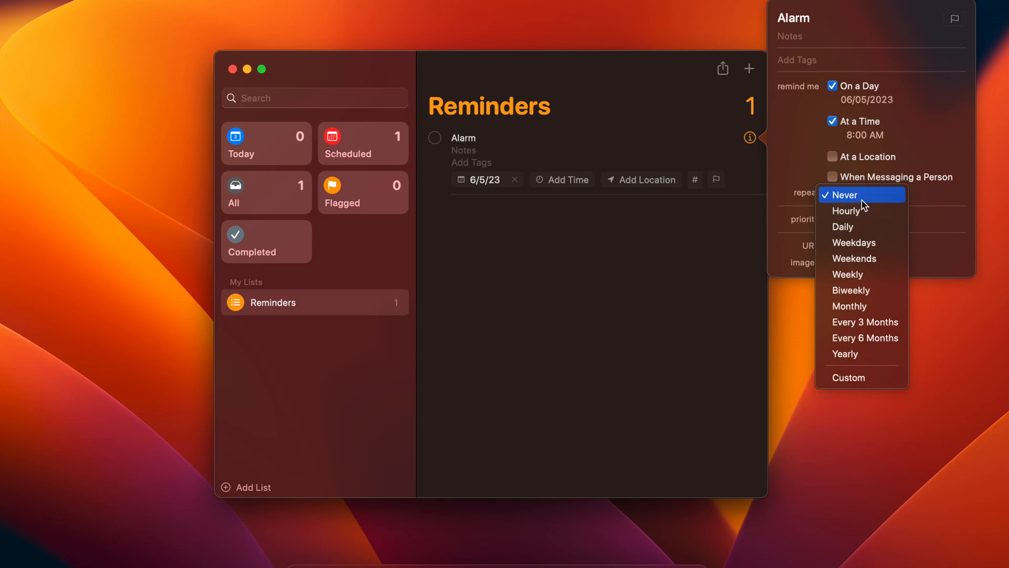
mouse_move(880, 248)
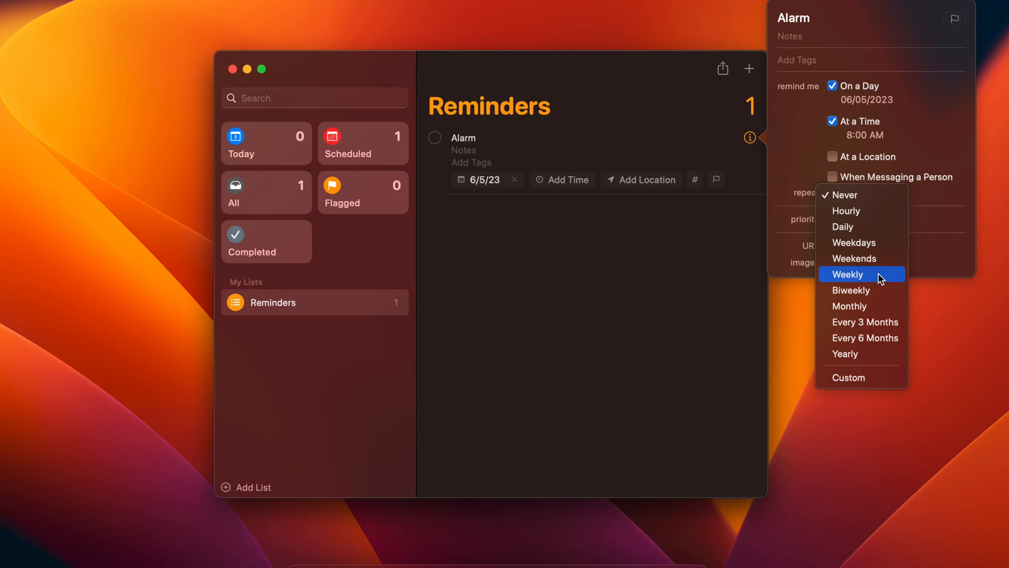
click(842, 226)
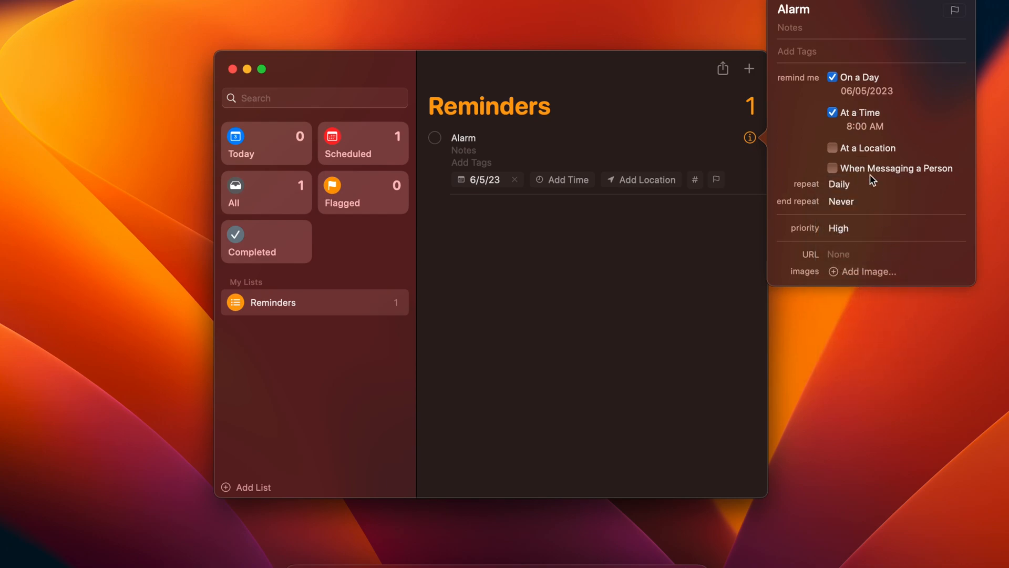
mouse_move(965, 224)
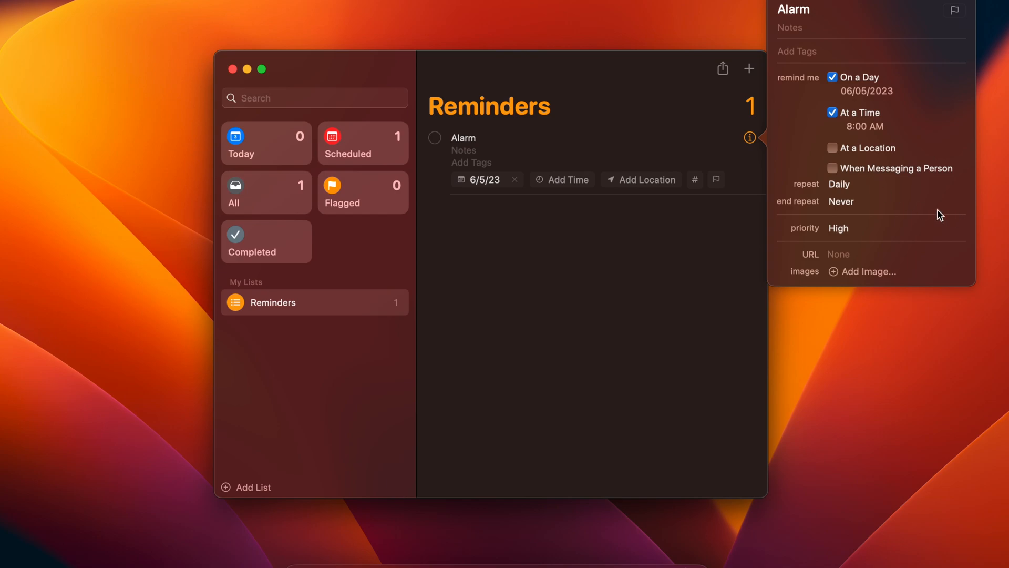
Step: Extend the title after 'Alarm' with 'Geeting Ready' toward 'Alarm-Geeting Ready for Office'
click(791, 10)
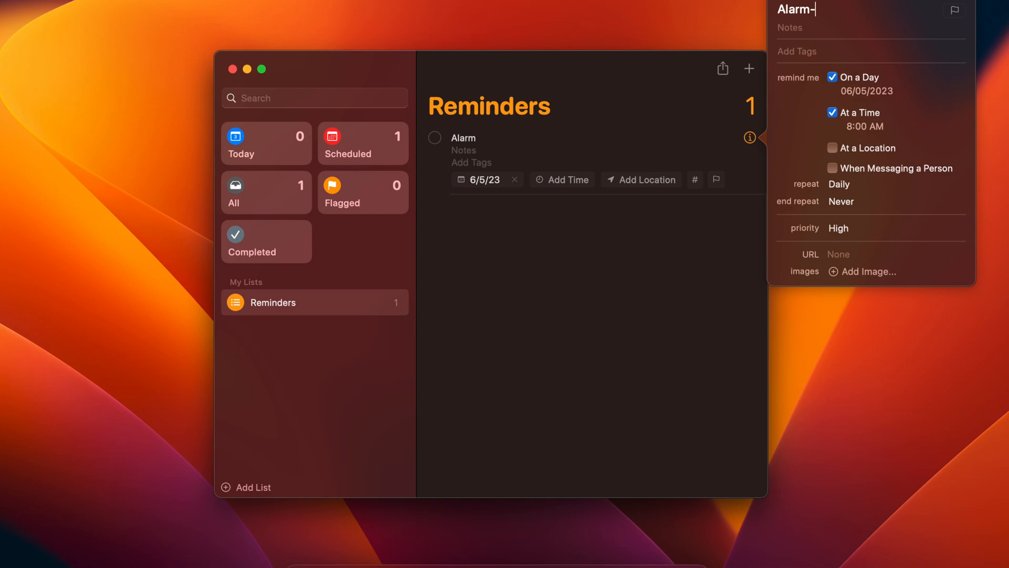
text(Gee)
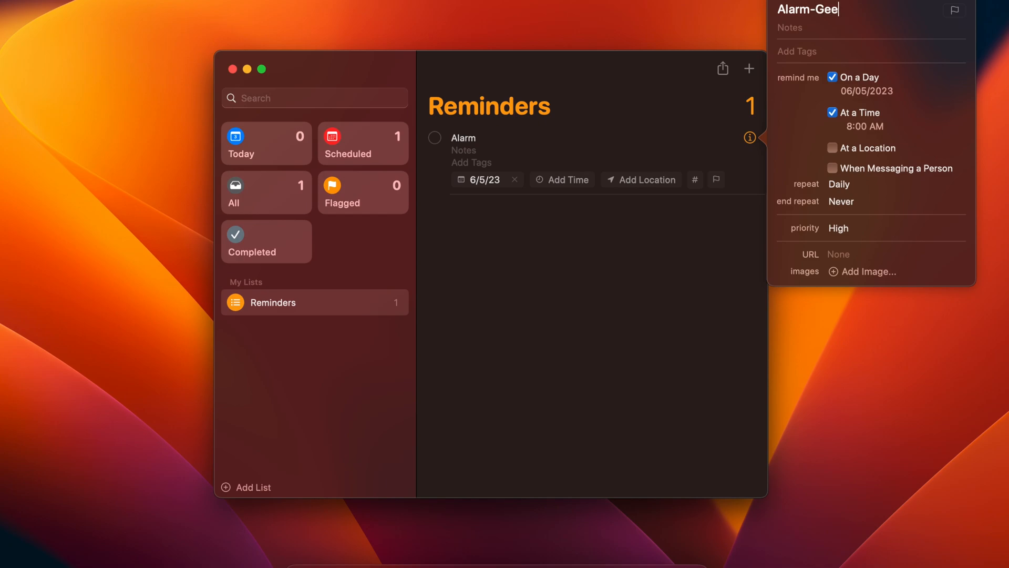
text(t)
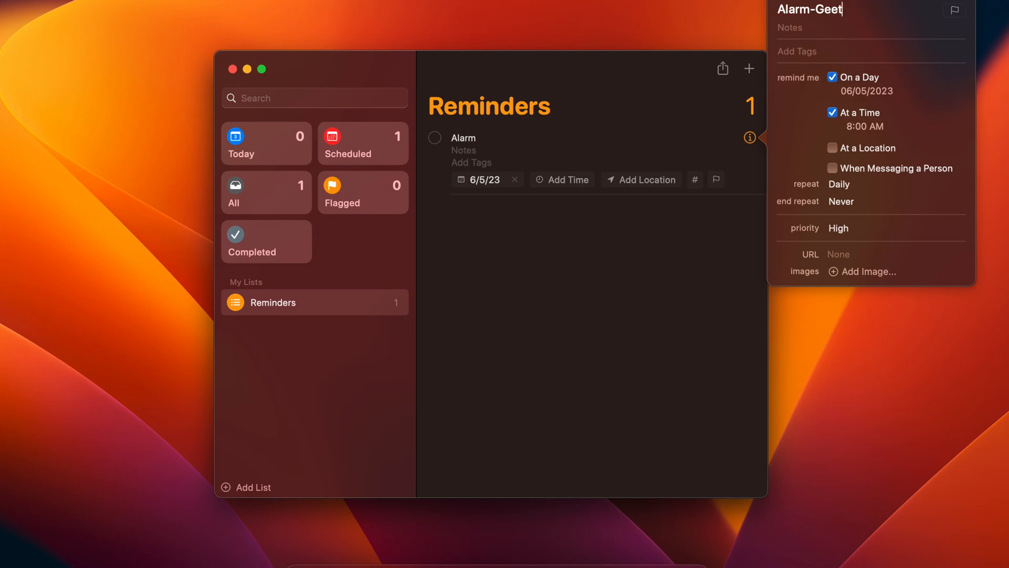
text(ing Ready for Office)
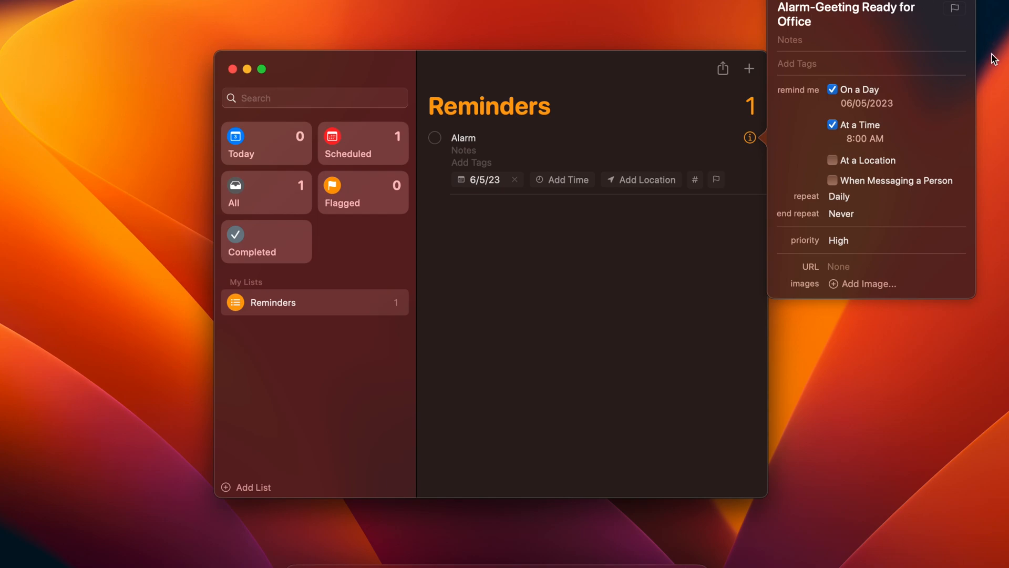
mouse_move(818, 61)
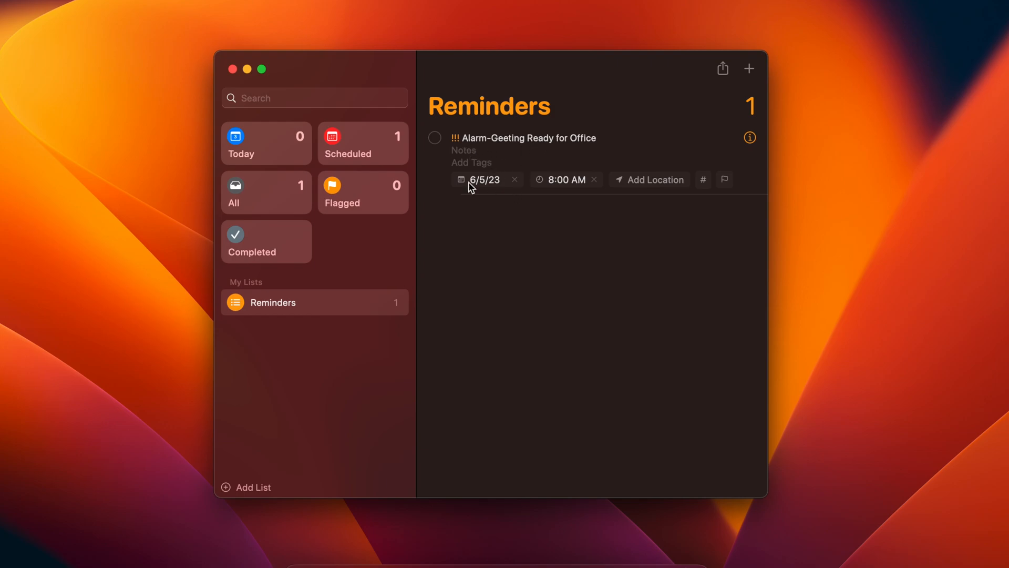
mouse_move(495, 181)
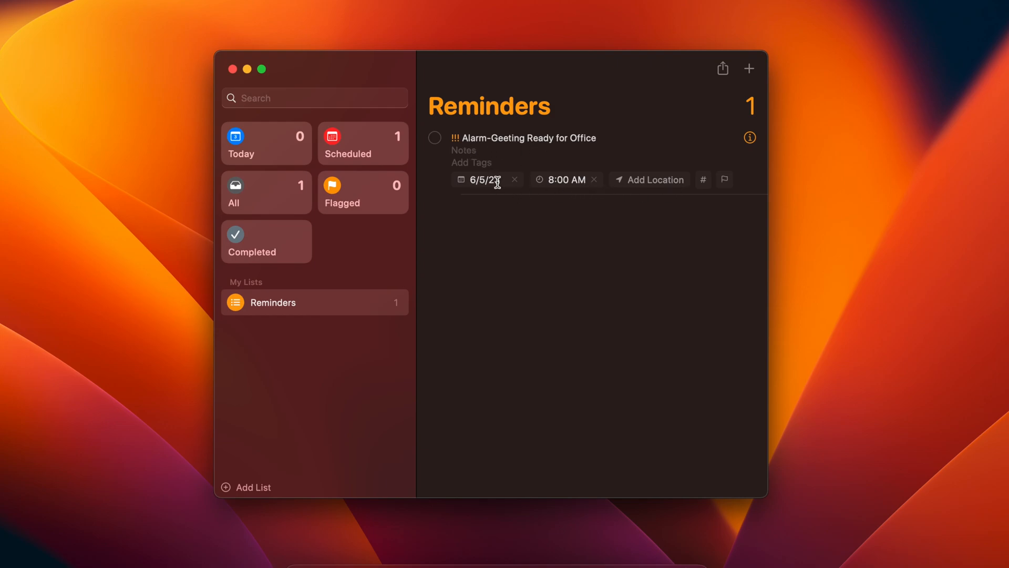